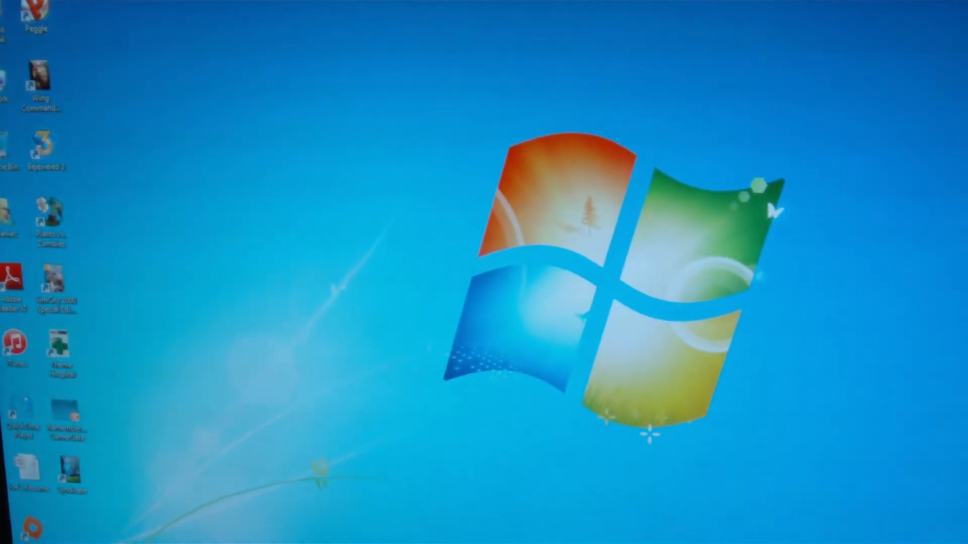
View the drives list in the Computer window from the Start menu
left_click(18, 531)
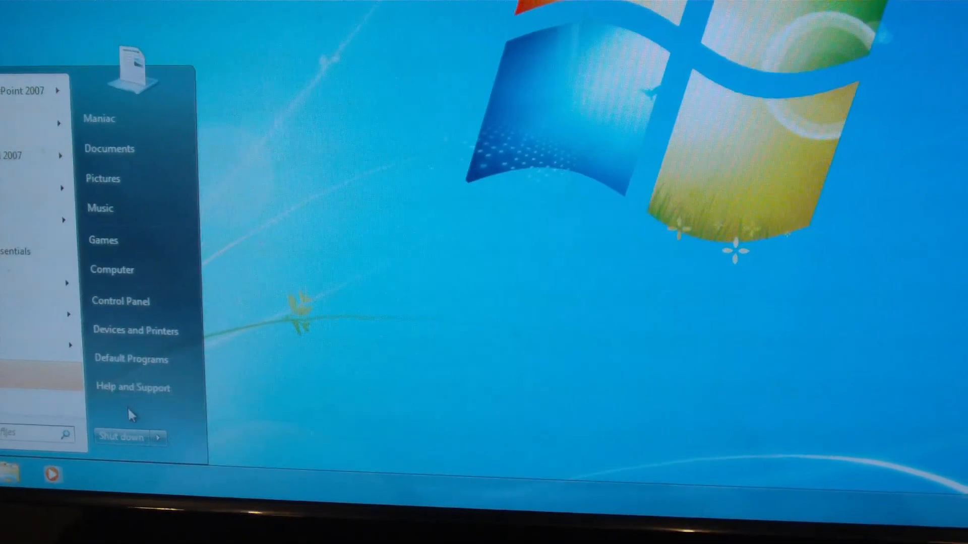
mouse_move(130, 387)
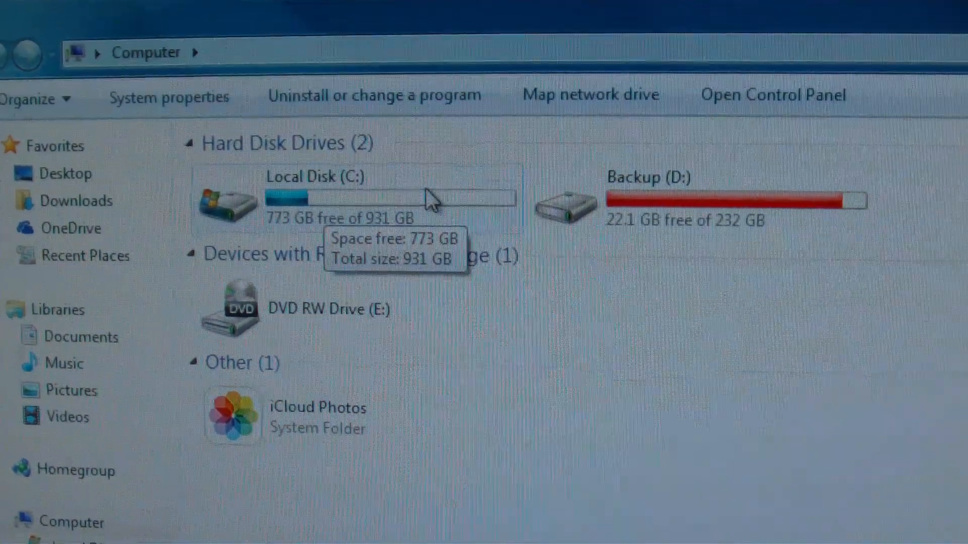
scroll("down", 3)
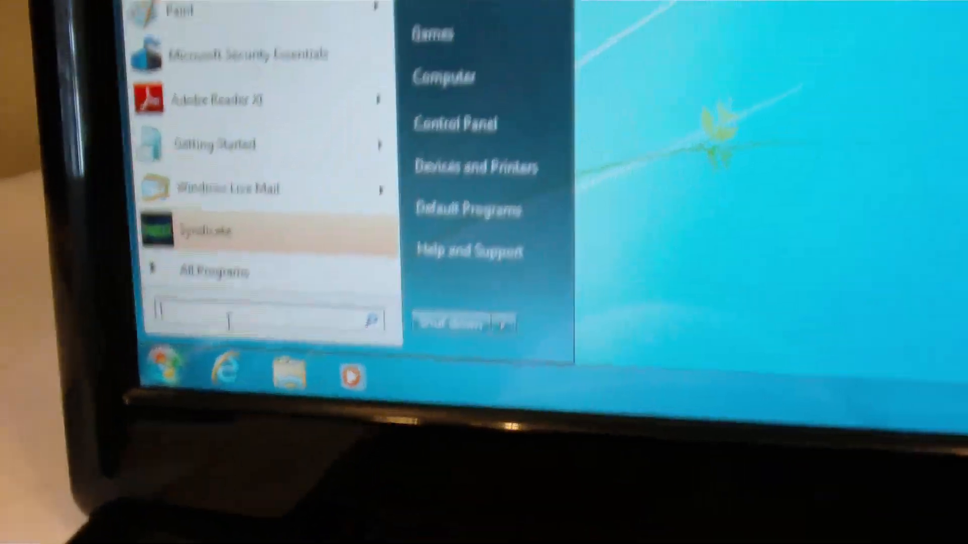
Search the Start menu for 'back' and launch Backup and Restore
type("back")
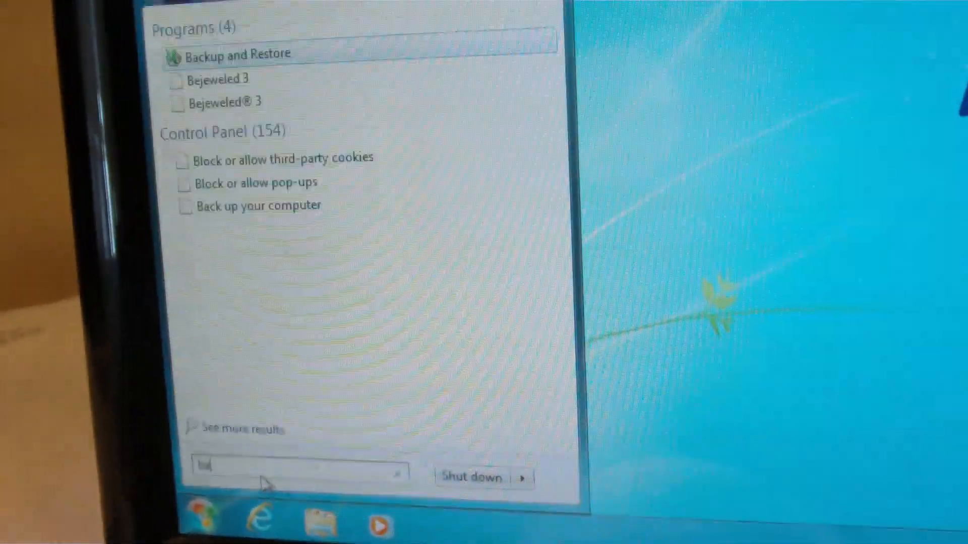
type("back")
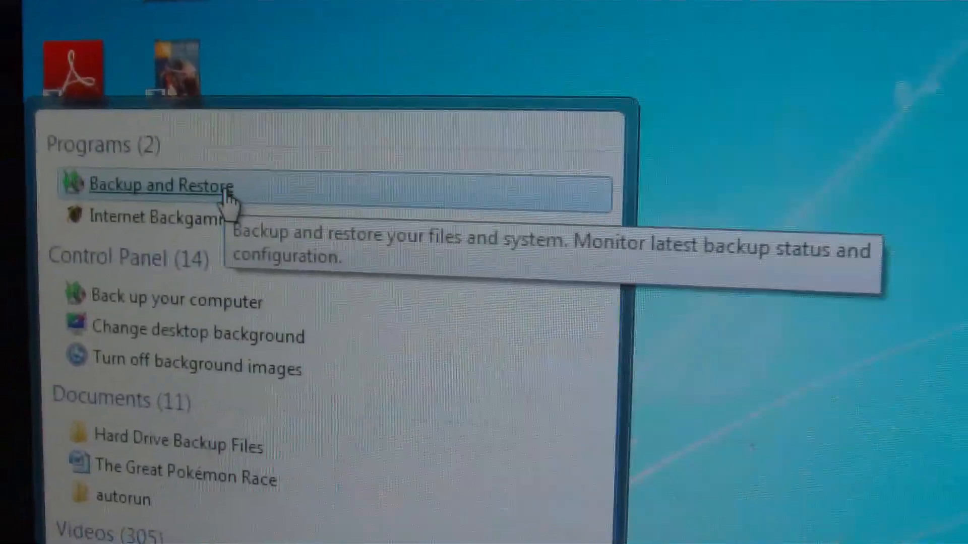
left_click(163, 186)
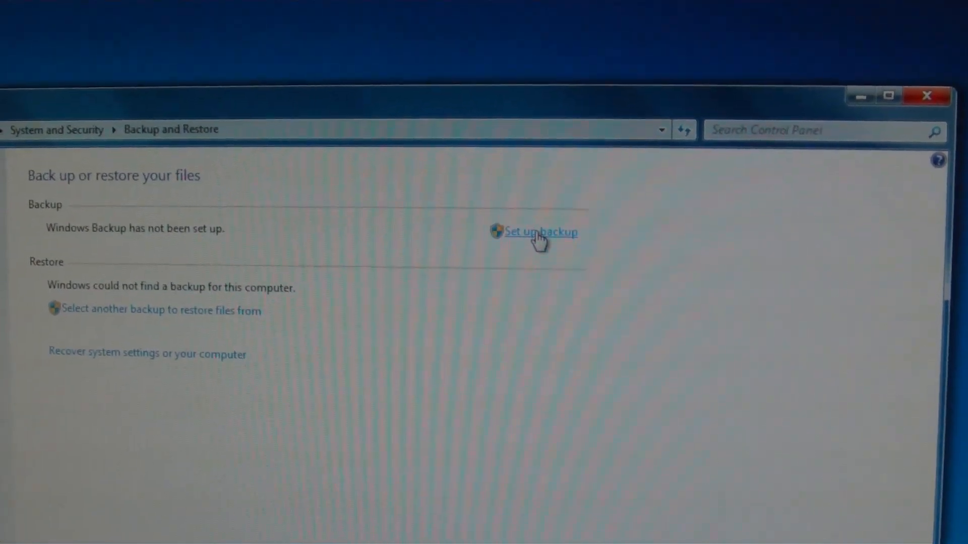
Begin the Set up backup wizard from the Backup and Restore page
left_click(538, 232)
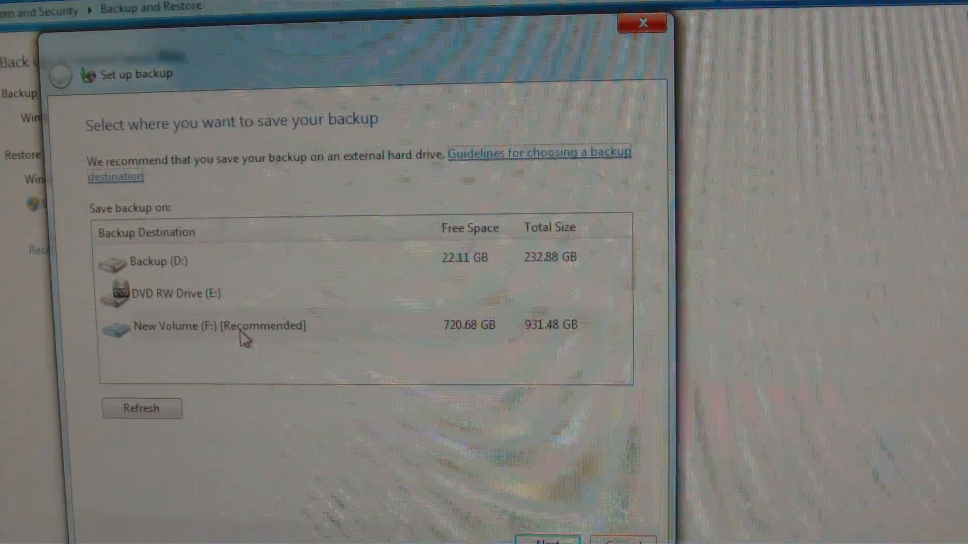
Choose New Volume (F:) as destination, let Windows choose the contents, and reach the review page
left_click(220, 330)
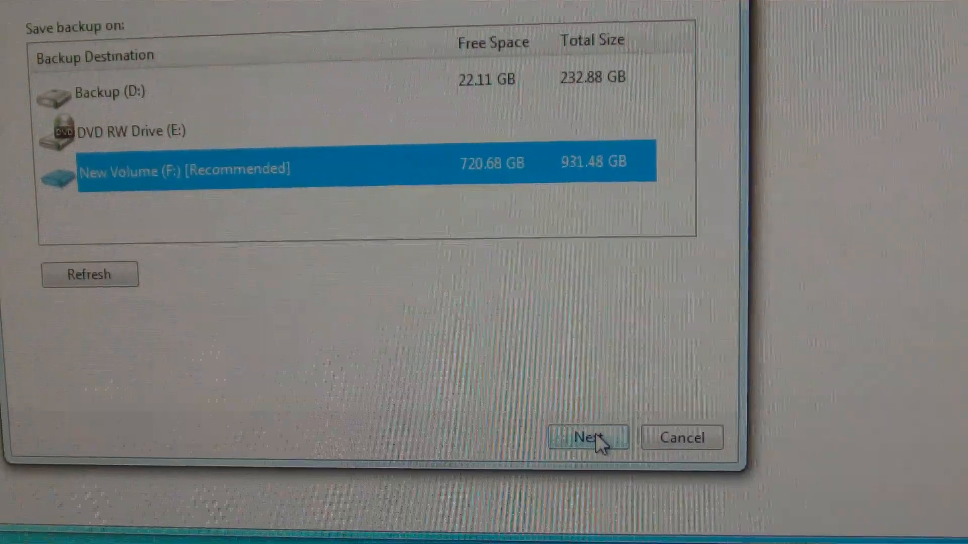
left_click(588, 437)
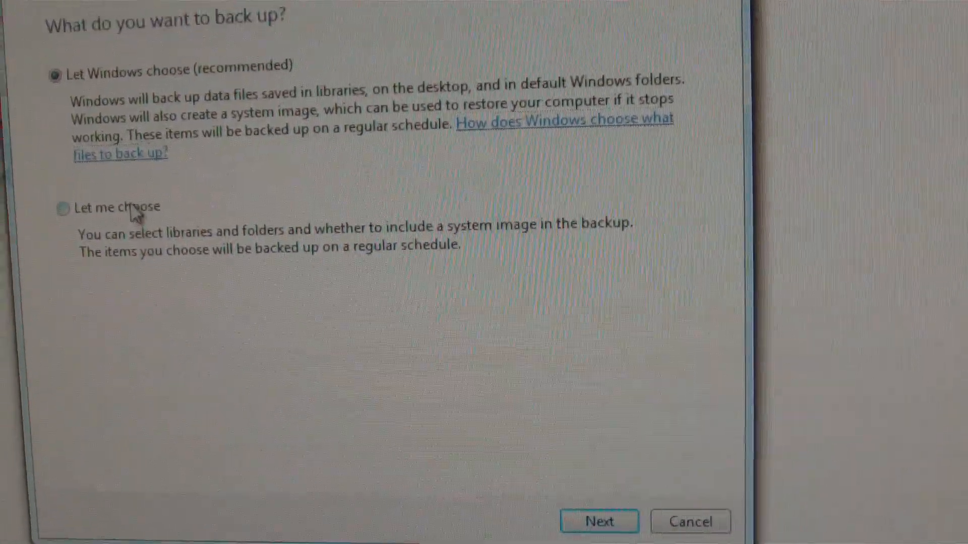
left_click(63, 209)
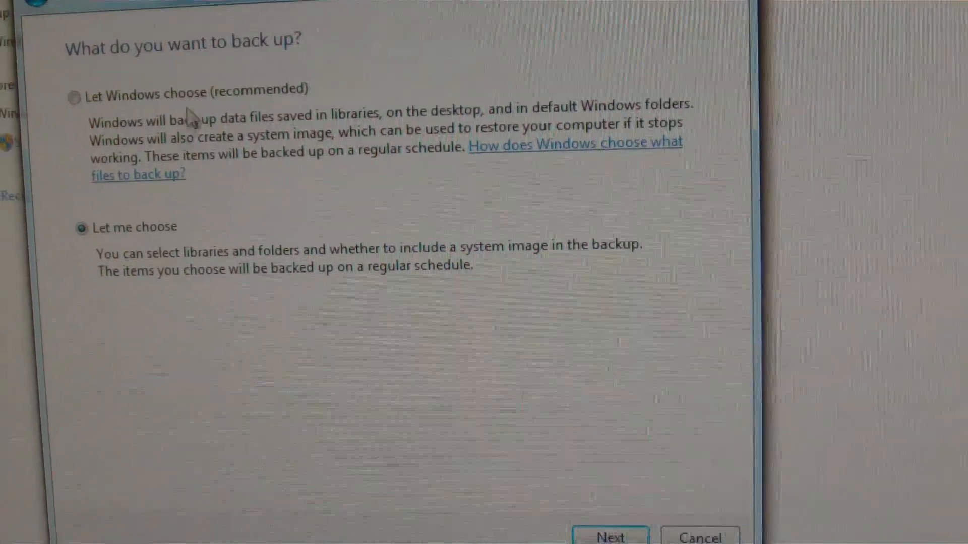
left_click(72, 111)
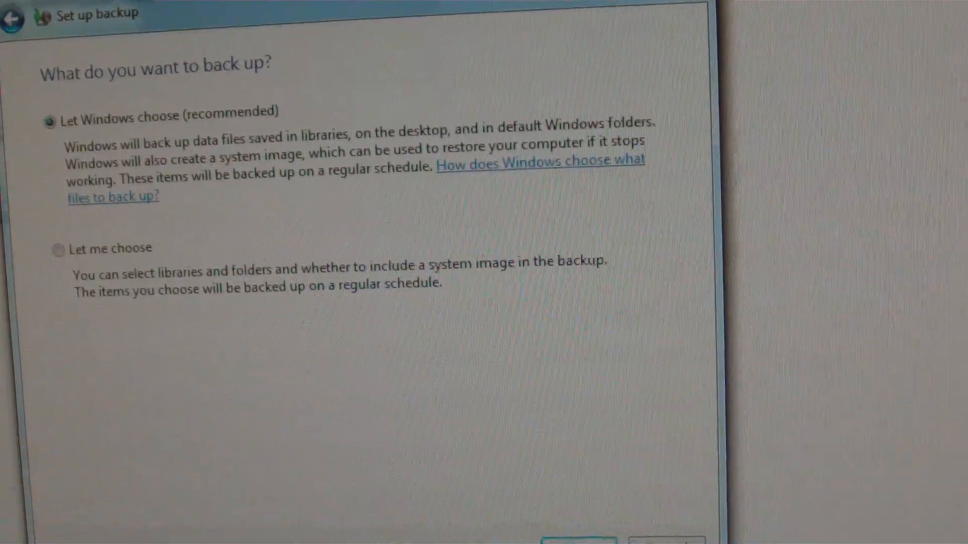
left_click(579, 541)
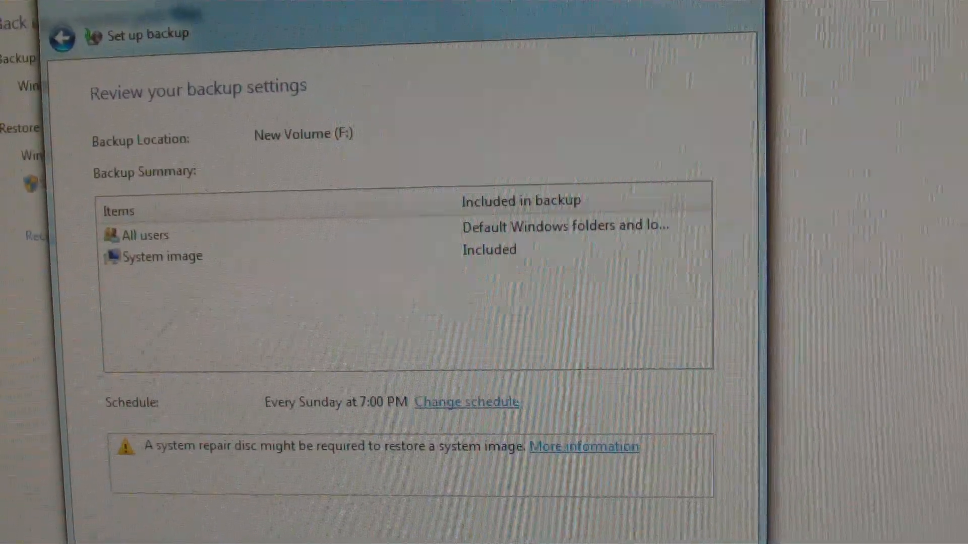